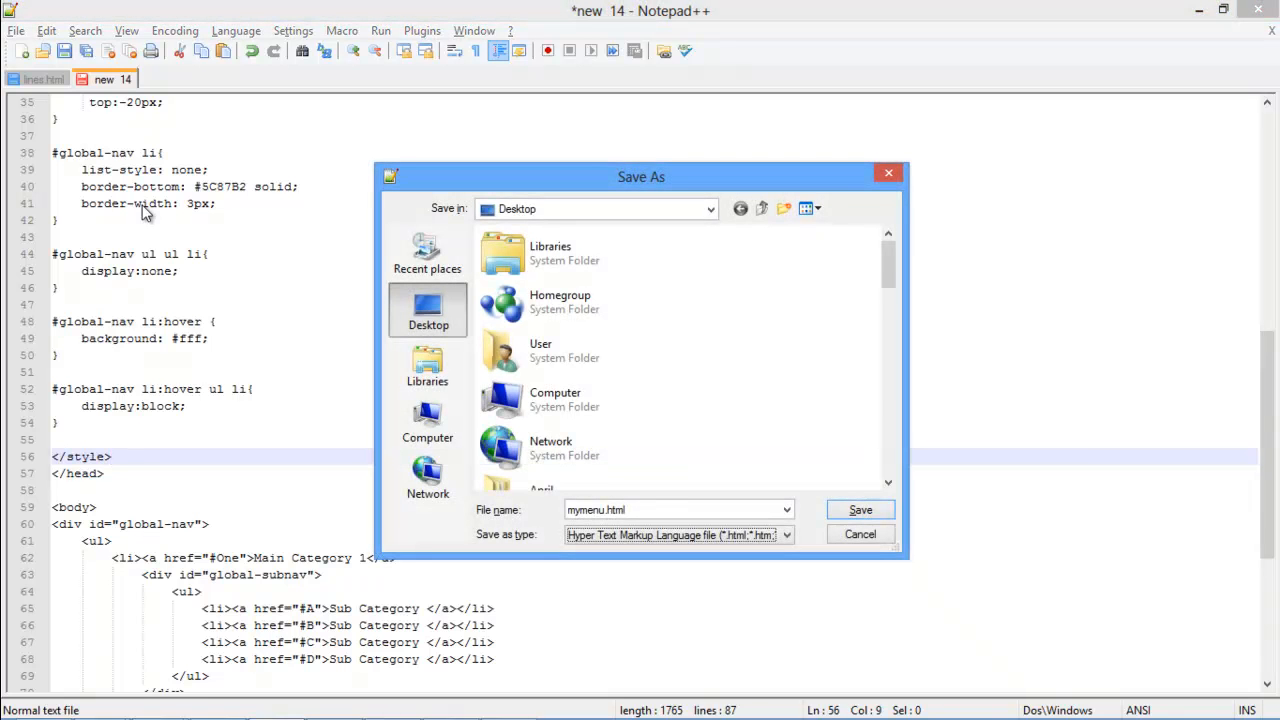
# Save the dropdown menu page to the Desktop as mymenu.html with HTML file type.
pyautogui.click(860, 509)
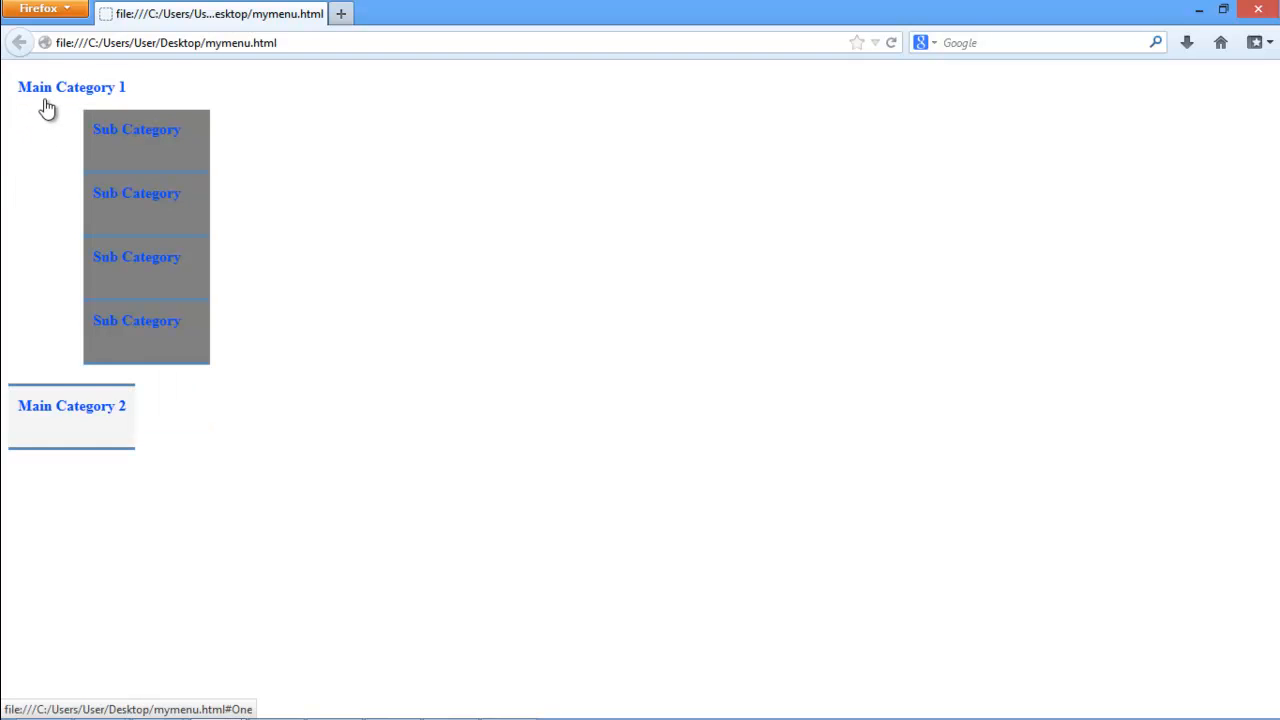
pyautogui.moveTo(70, 131)
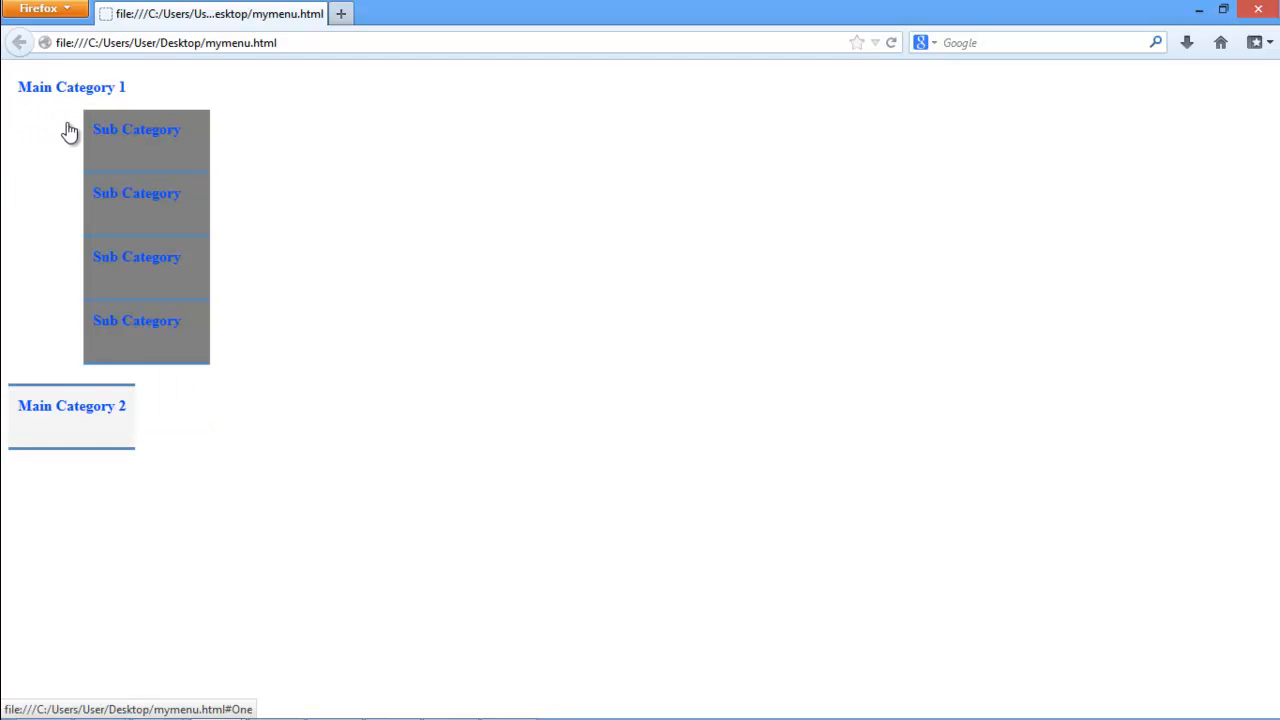
pyautogui.moveTo(96, 153)
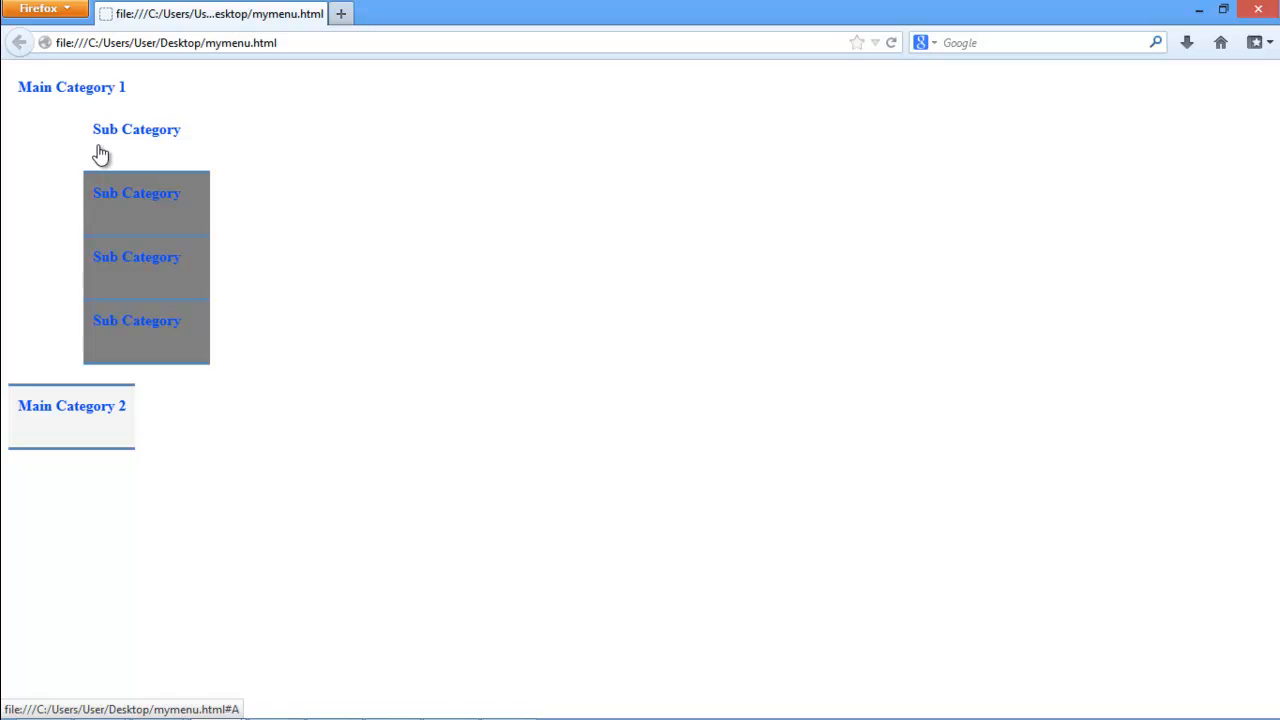
pyautogui.moveTo(97, 155)
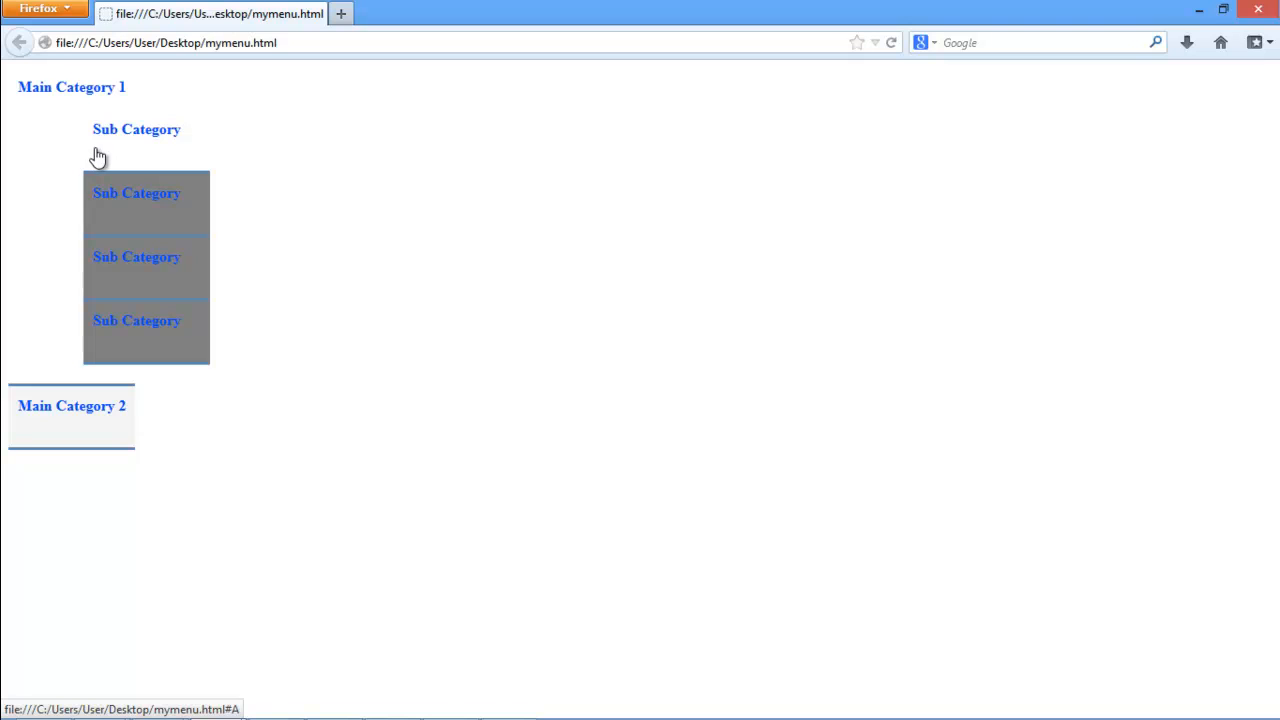